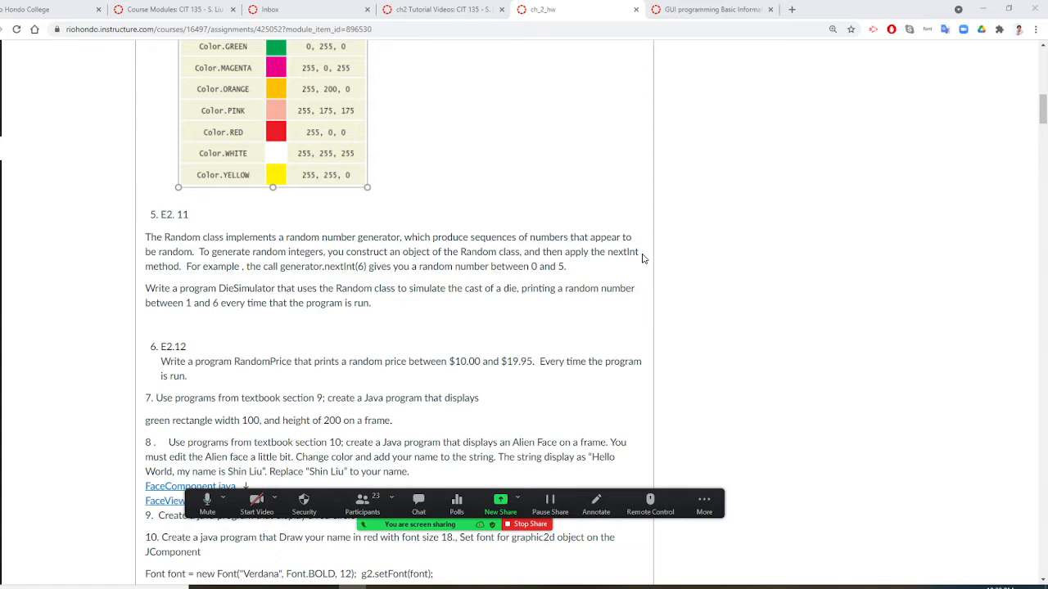
mouse_move(303, 284)
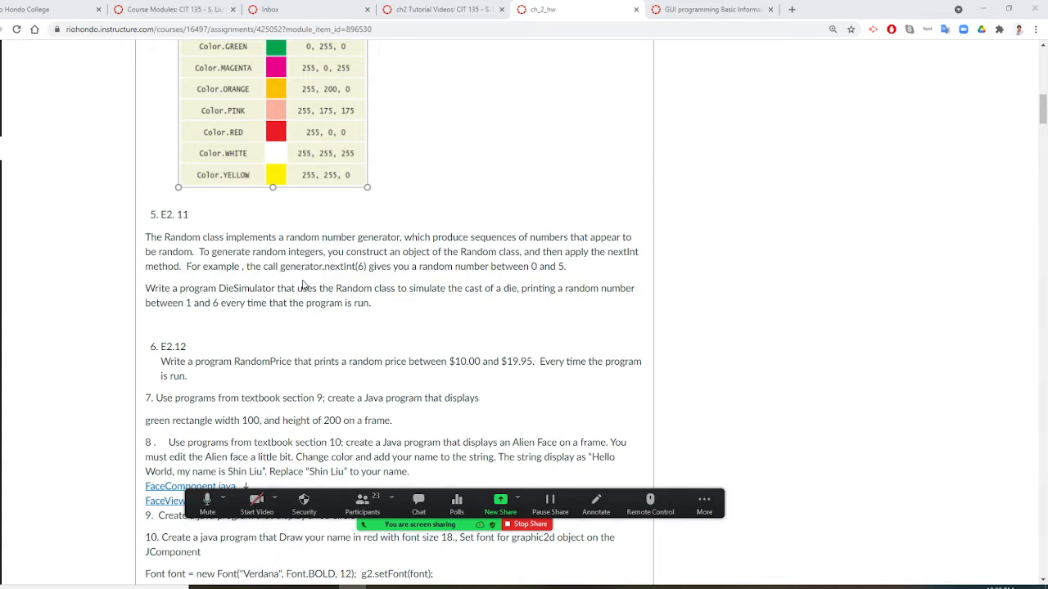
mouse_move(341, 275)
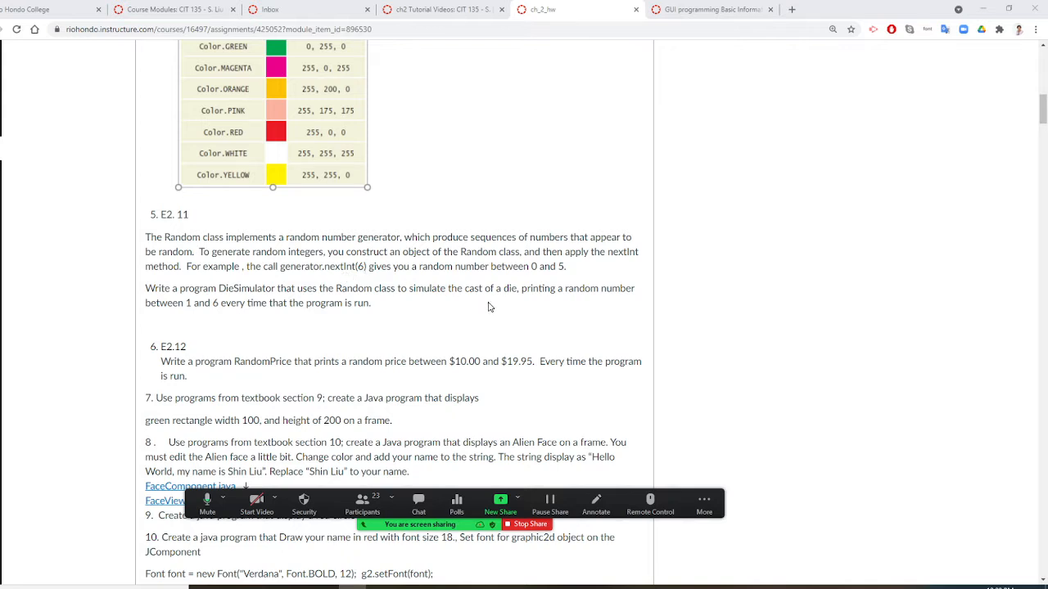
mouse_move(541, 328)
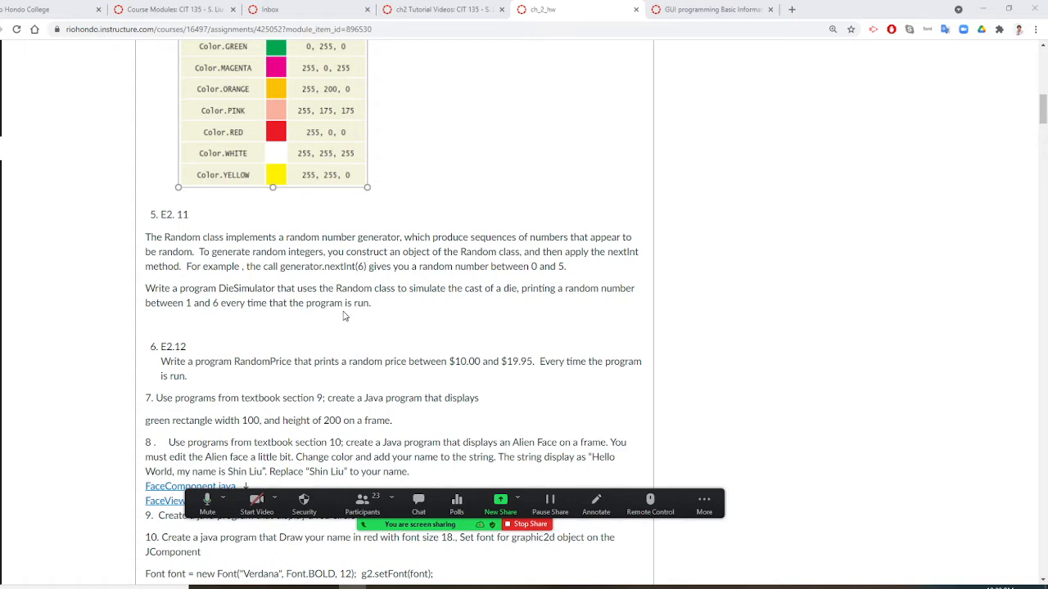
mouse_move(489, 339)
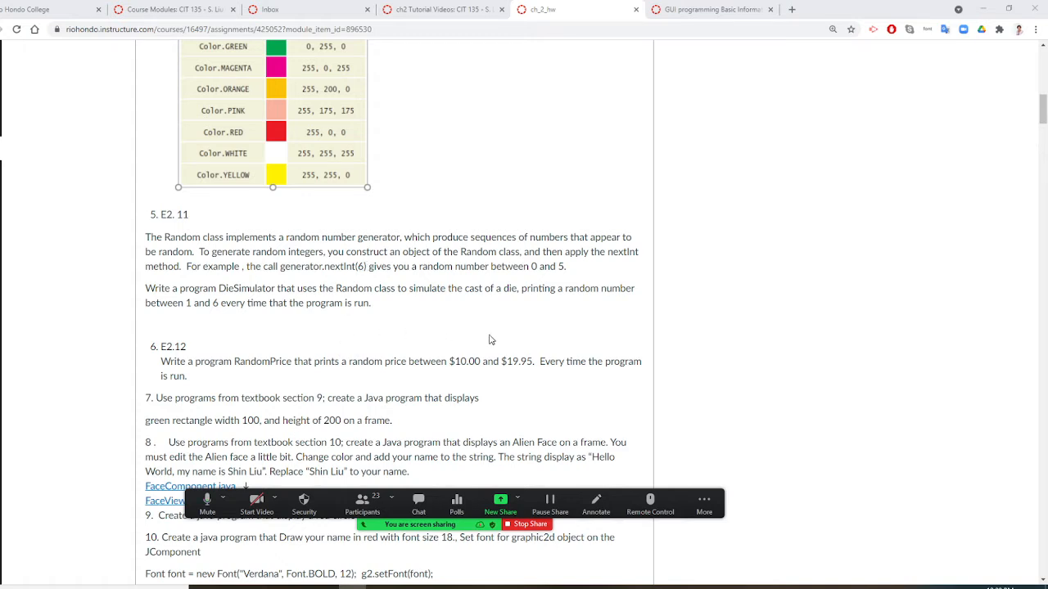
mouse_move(344, 321)
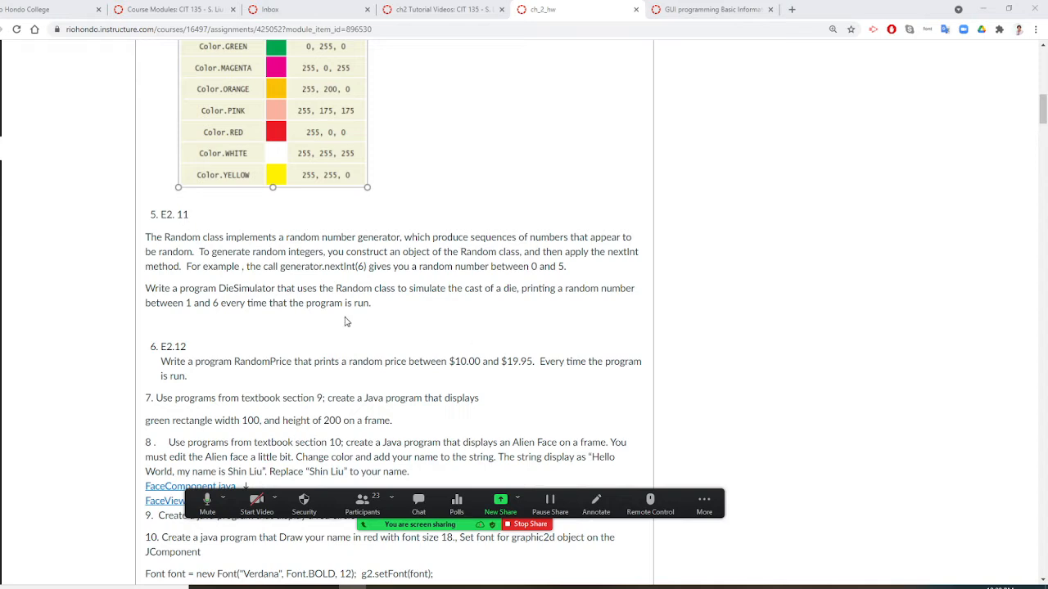
mouse_move(472, 326)
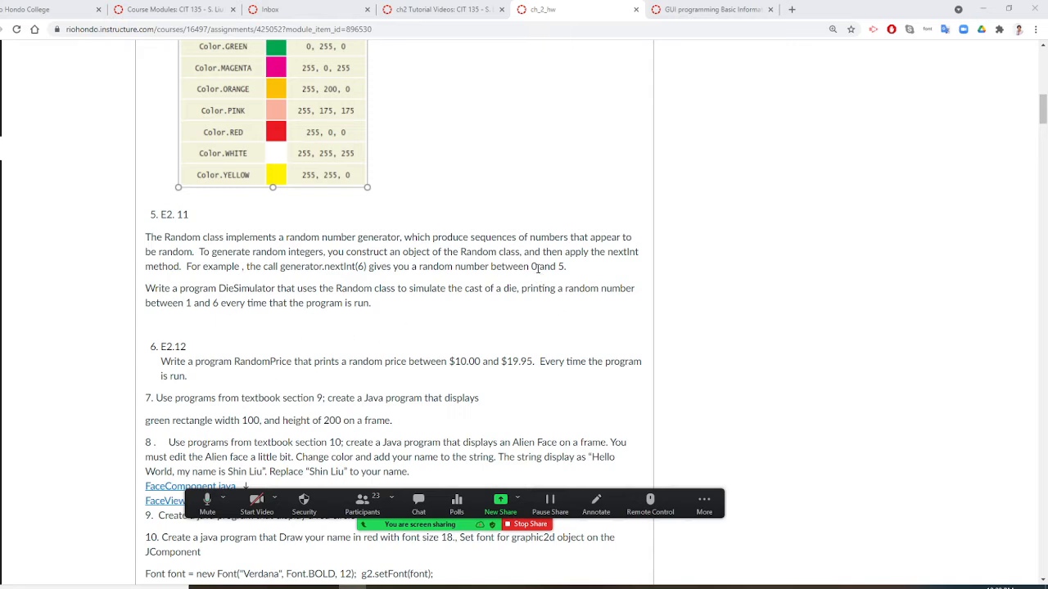
mouse_move(584, 275)
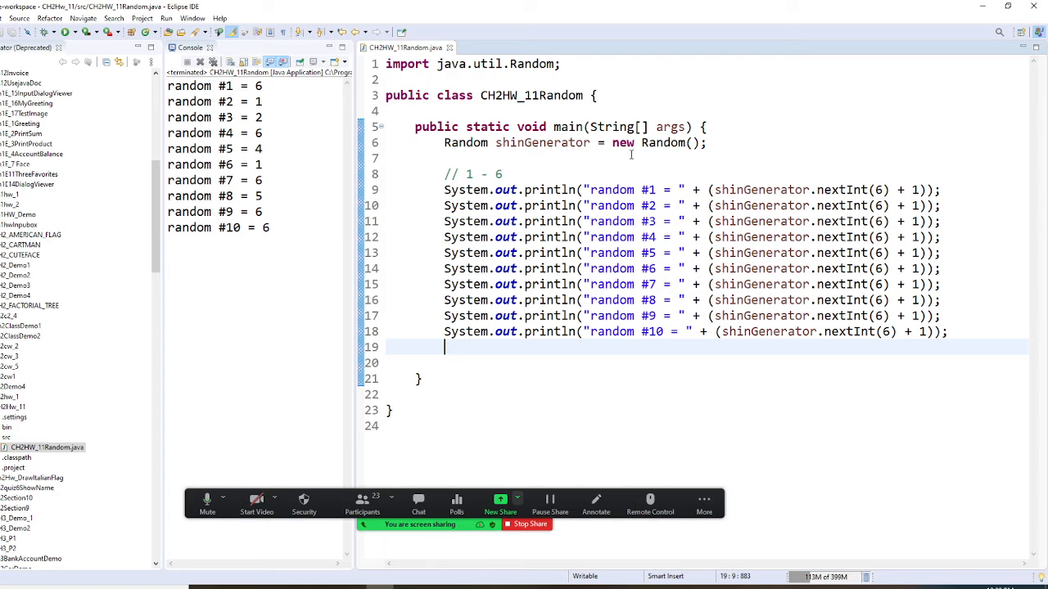
mouse_move(920, 188)
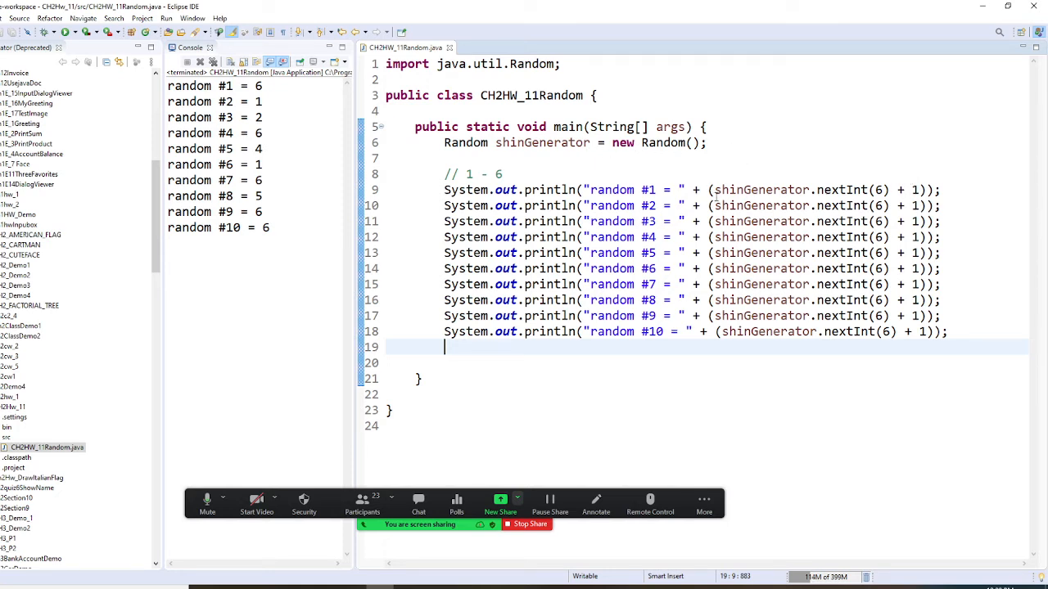
mouse_move(937, 439)
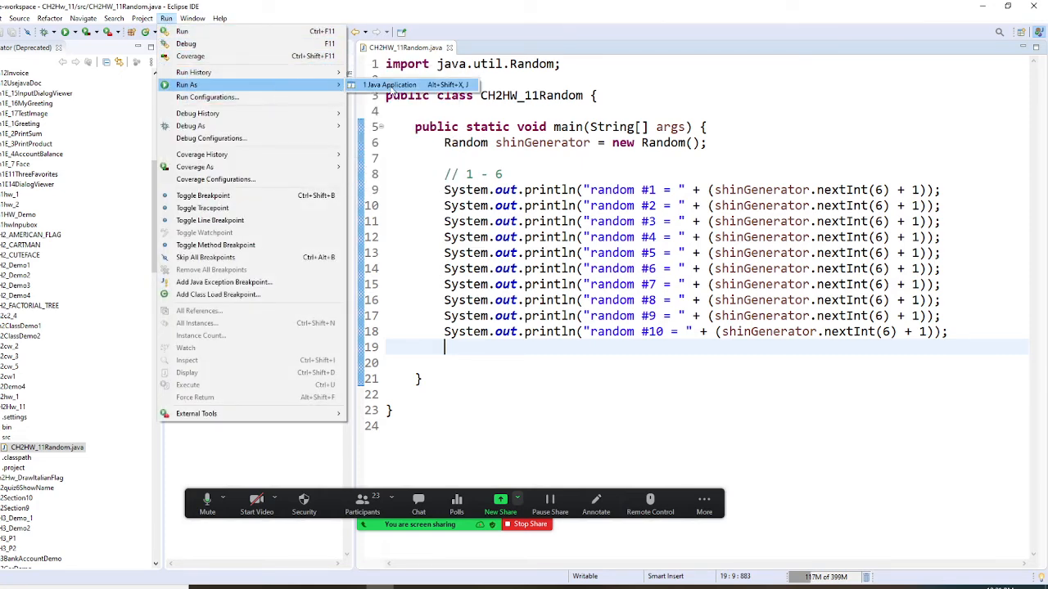
Step: Run CH2HW_11Random again as a Java Application to print ten fresh die rolls from 1 to 6
click(389, 85)
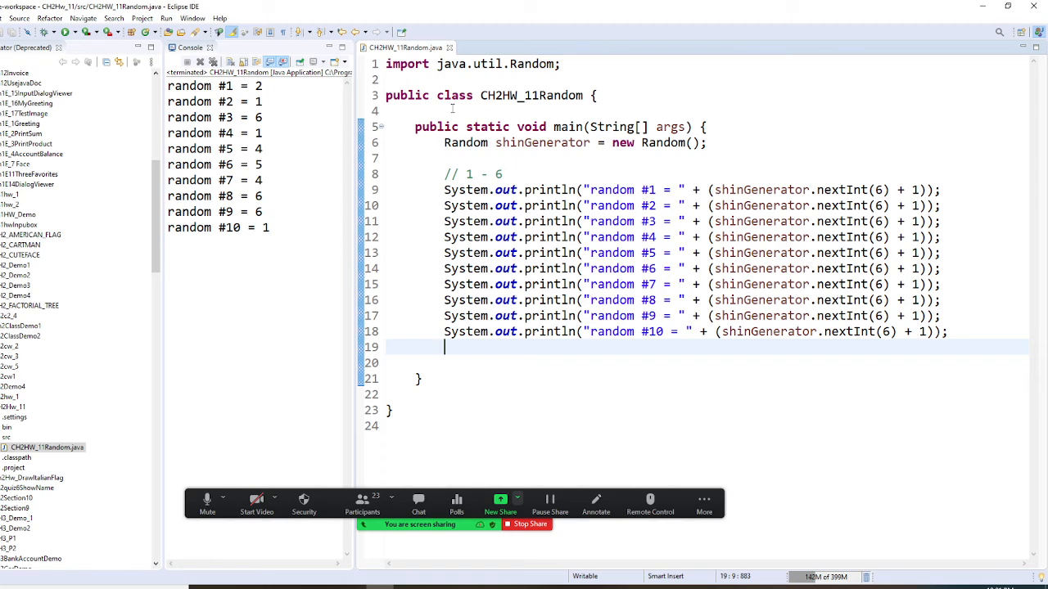
click(167, 18)
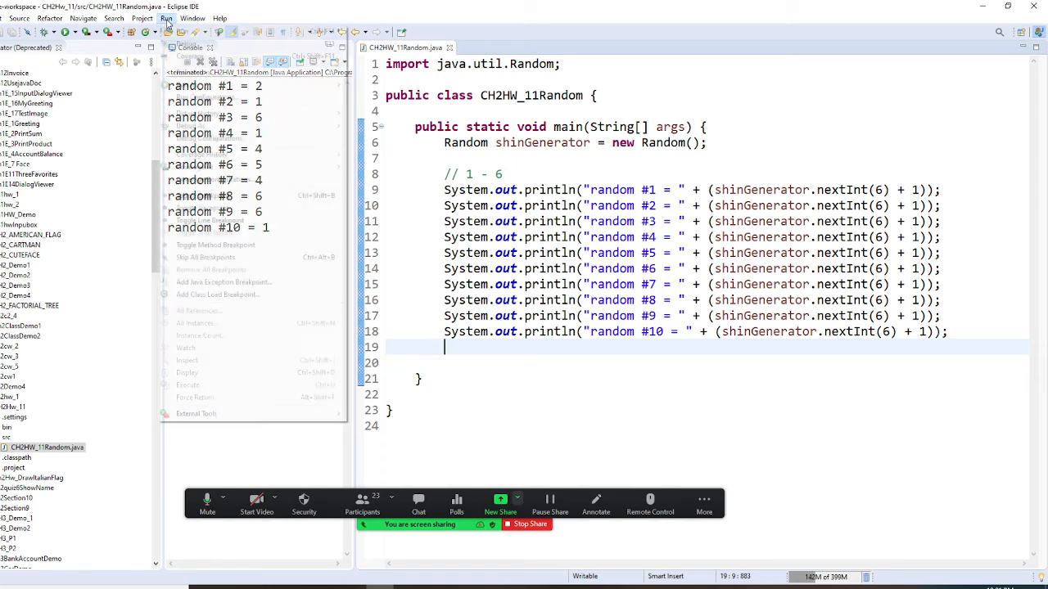
click(167, 18)
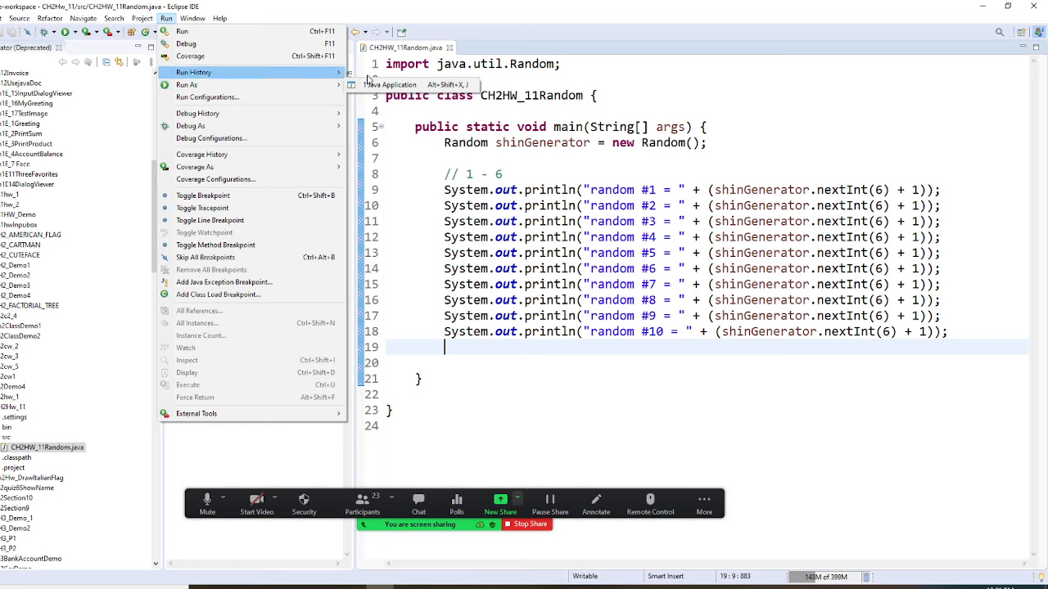